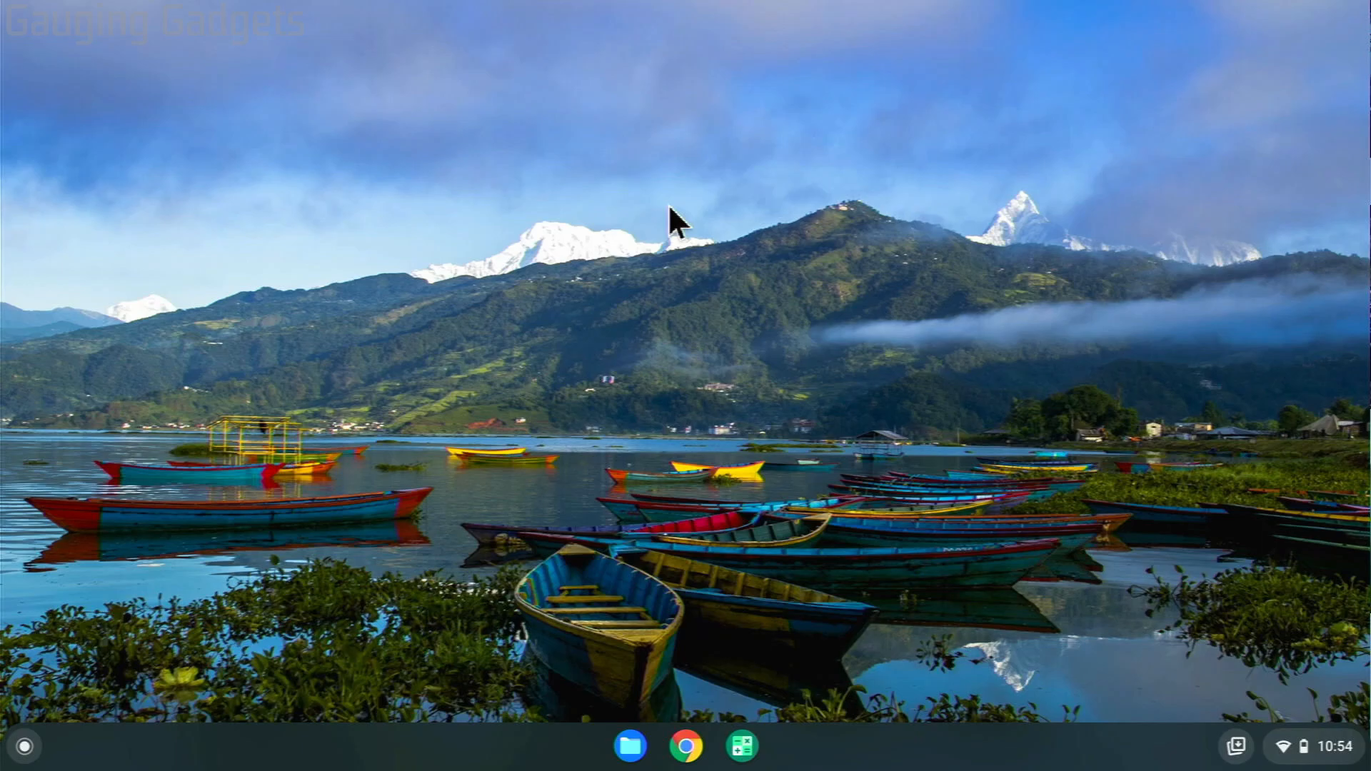
Step: Open Quick Settings from the shelf clock, then launch the Chrome OS Settings app
{"action": "left_click", "coordinate": [715, 284]}
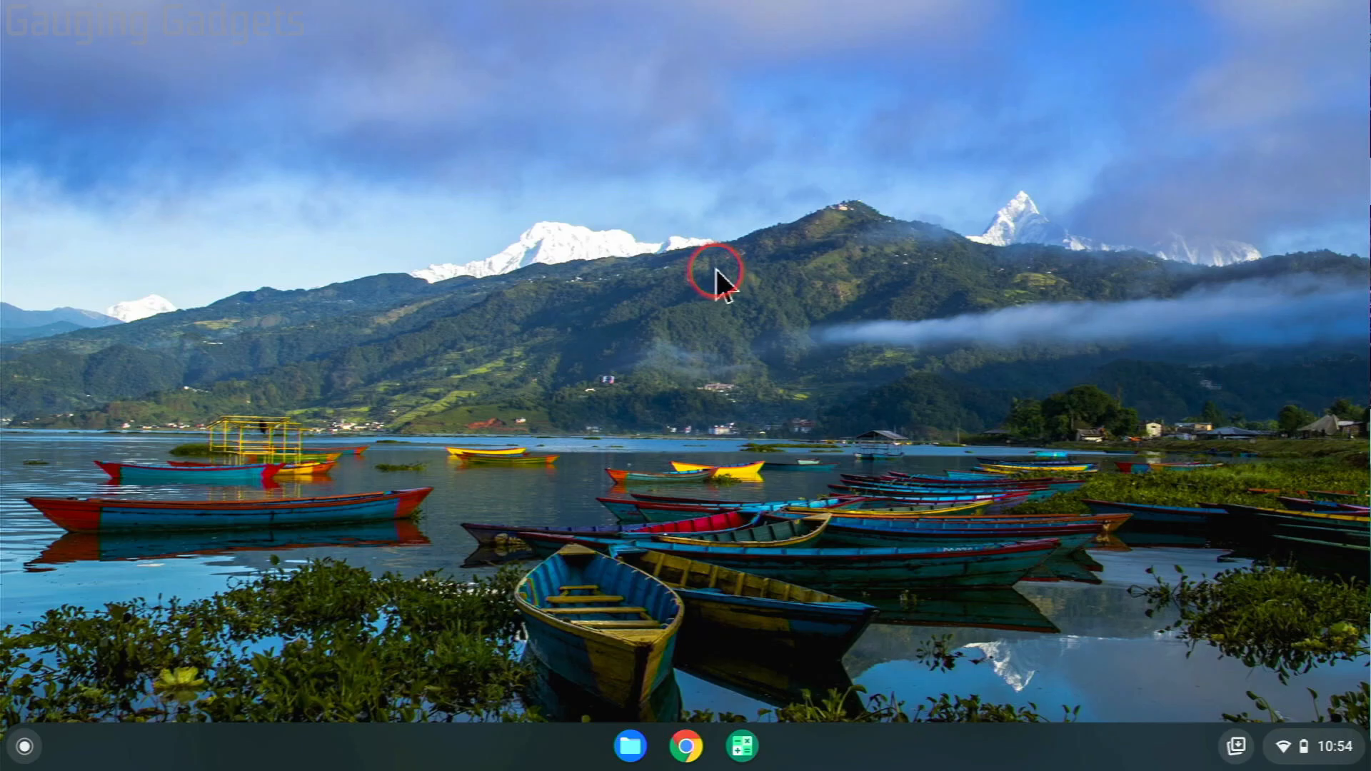
{"action": "left_click", "coordinate": [716, 285]}
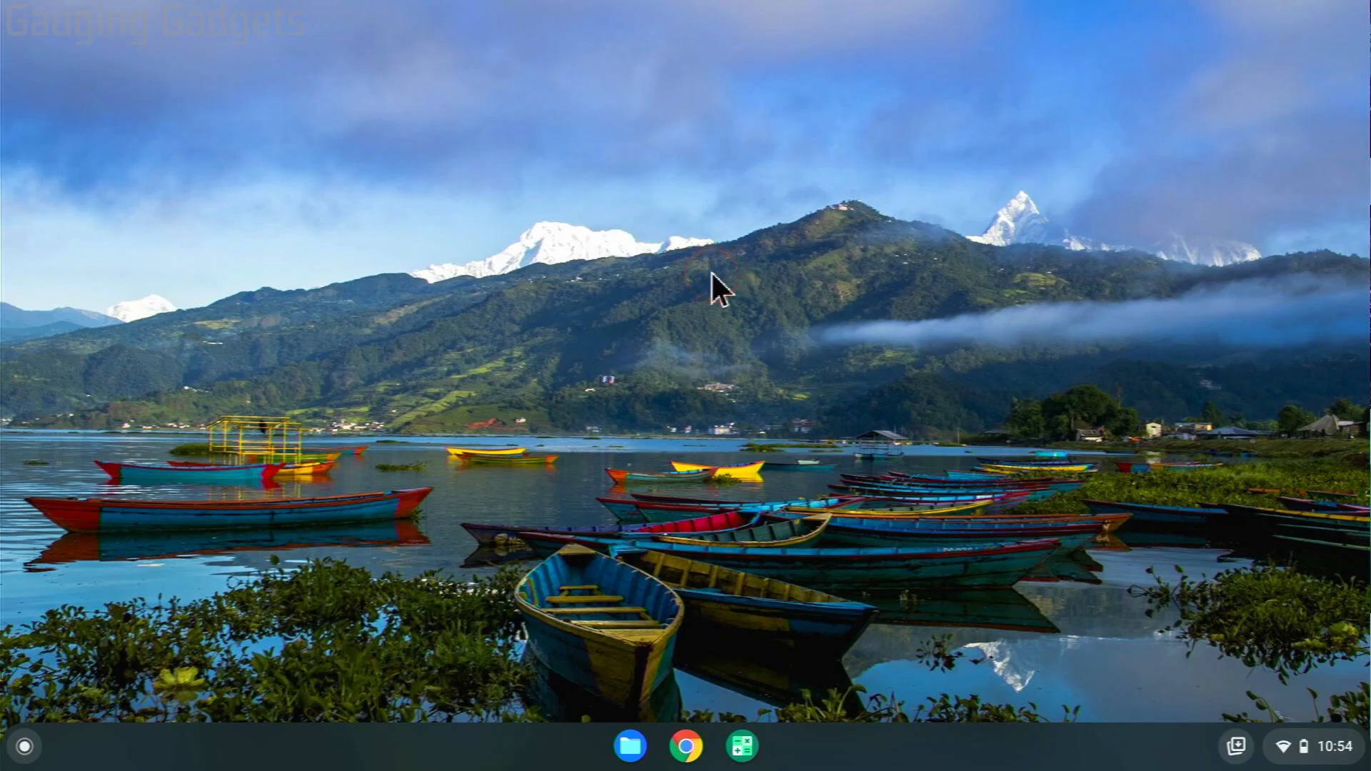
{"action": "mouse_move", "coordinate": [794, 360]}
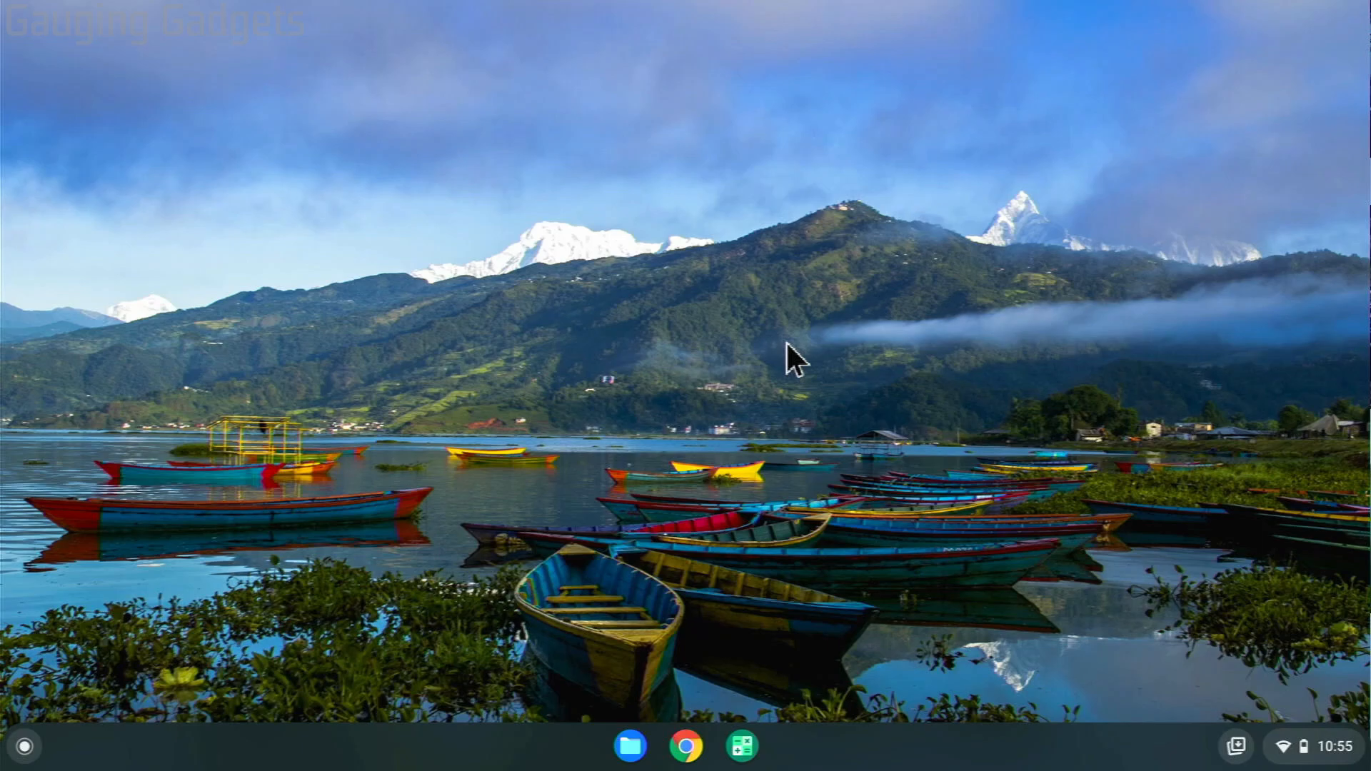
{"action": "left_click", "coordinate": [909, 376]}
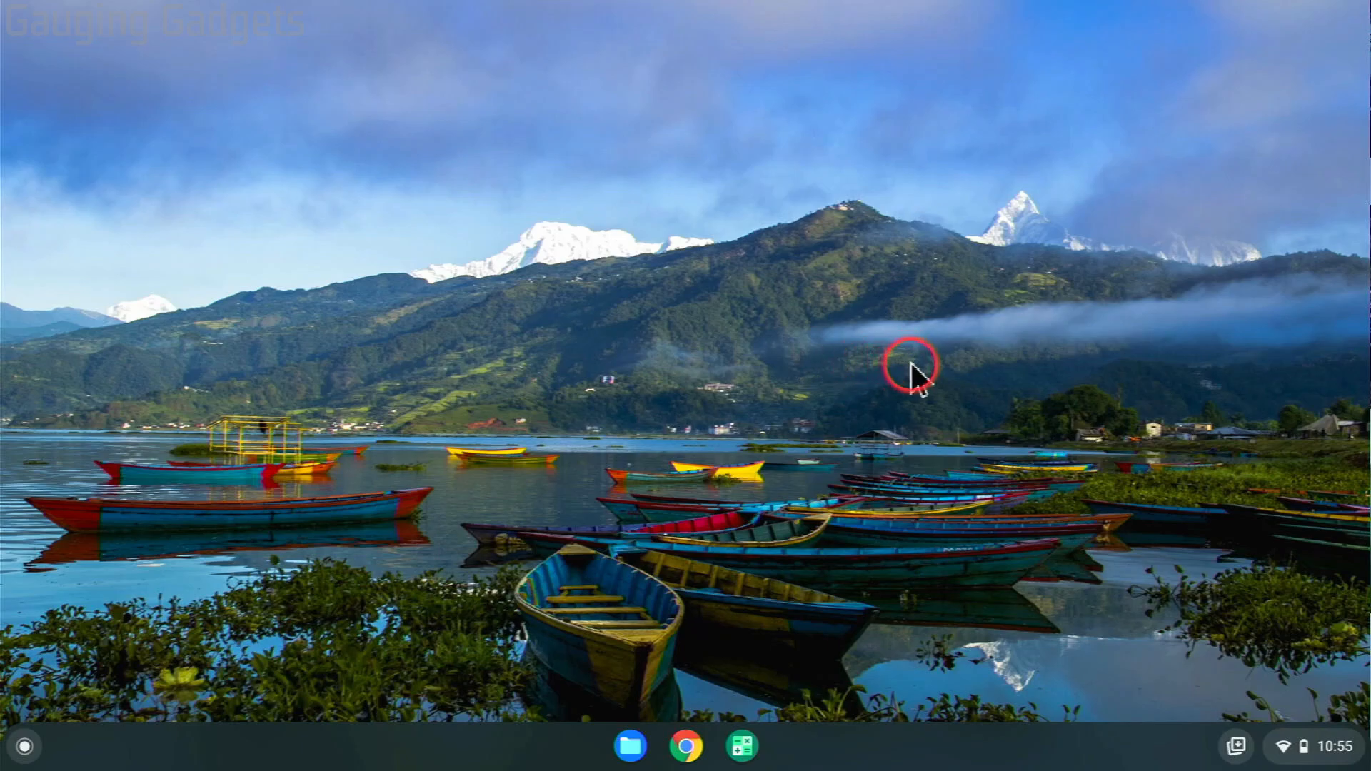
{"action": "mouse_move", "coordinate": [1341, 709]}
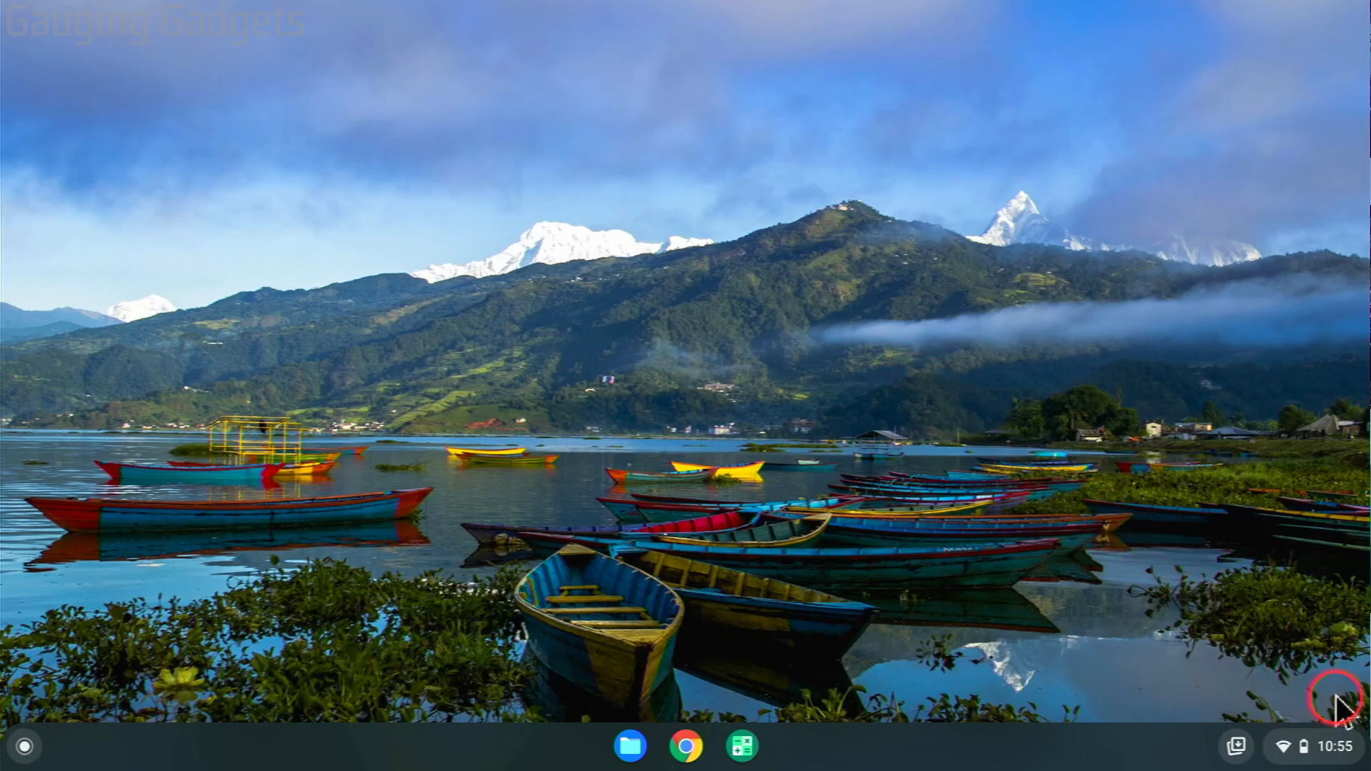
{"action": "left_click", "coordinate": [1329, 766]}
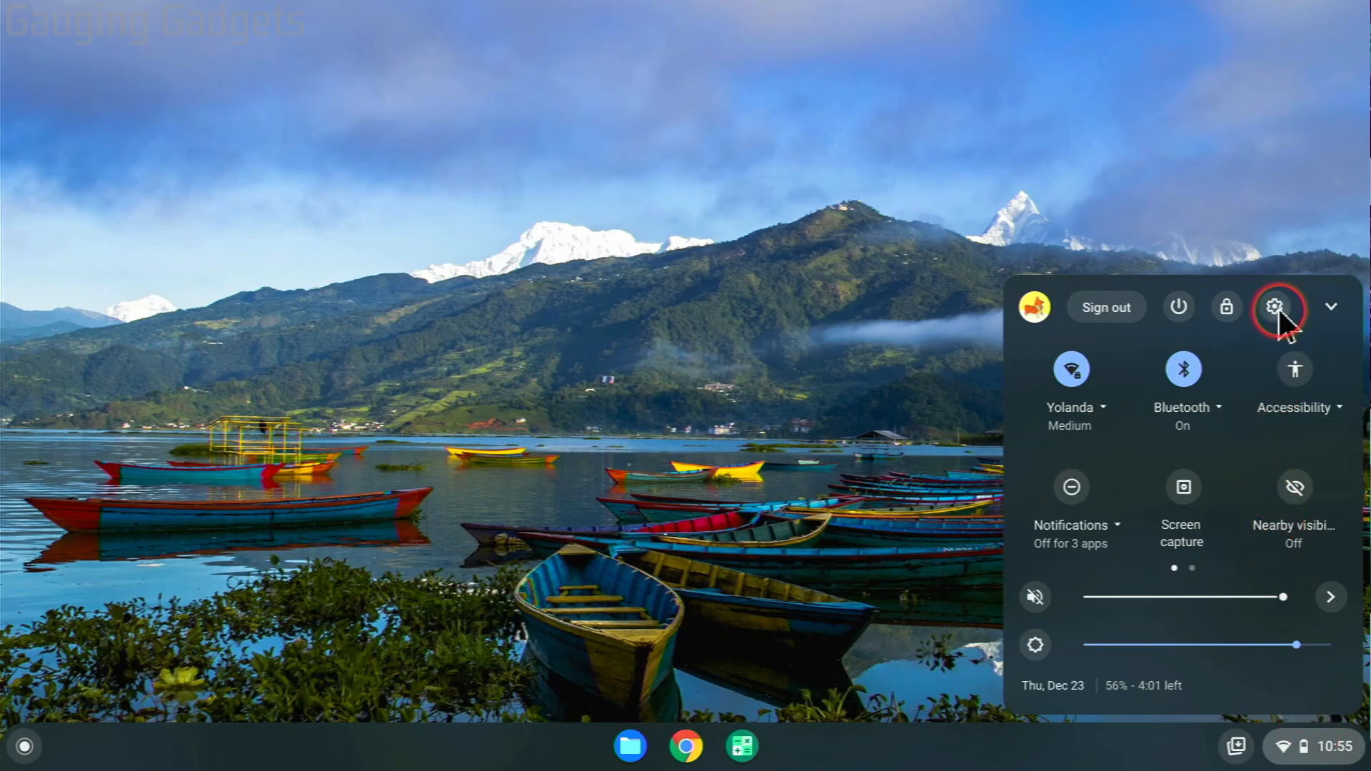
{"action": "left_click", "coordinate": [1276, 307]}
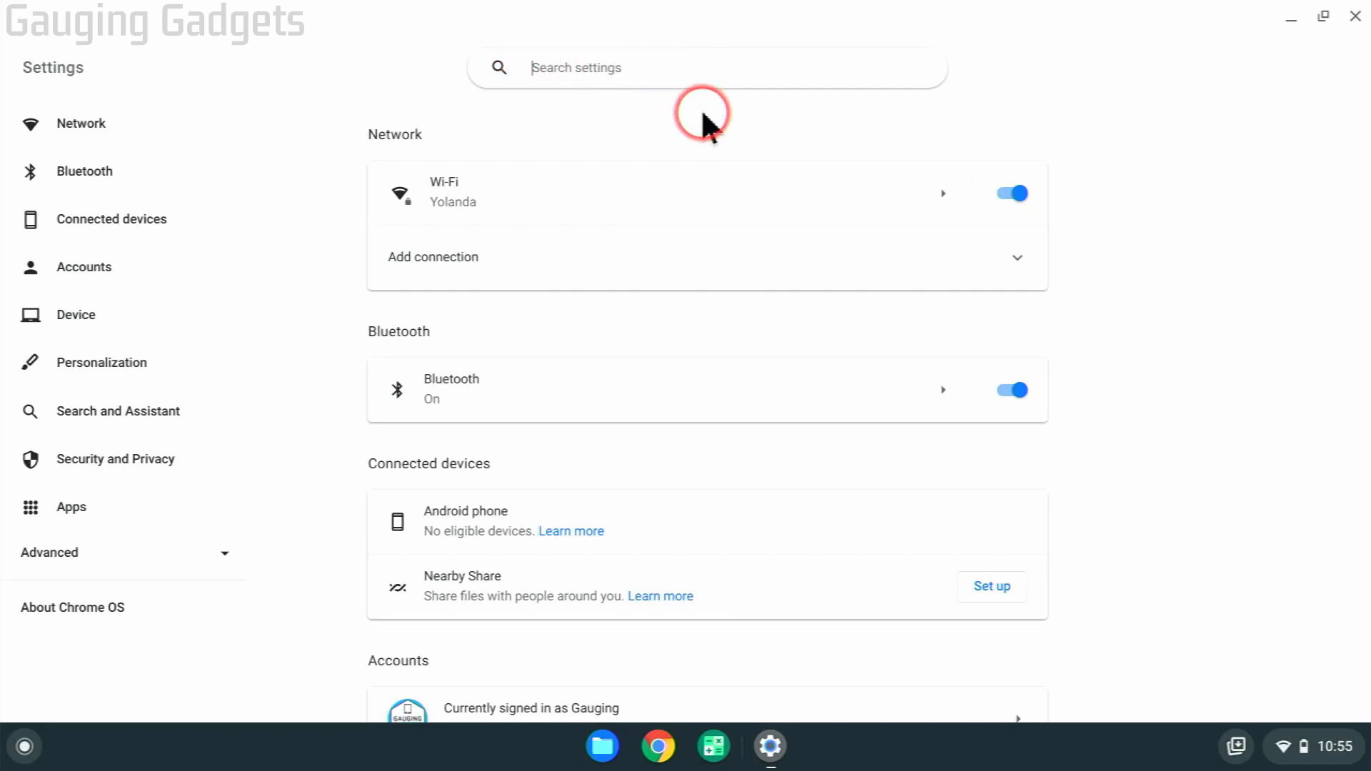
Step: Search Settings for 'Google play store' and turn on Google Play Store
{"action": "type", "text": "Google play store"}
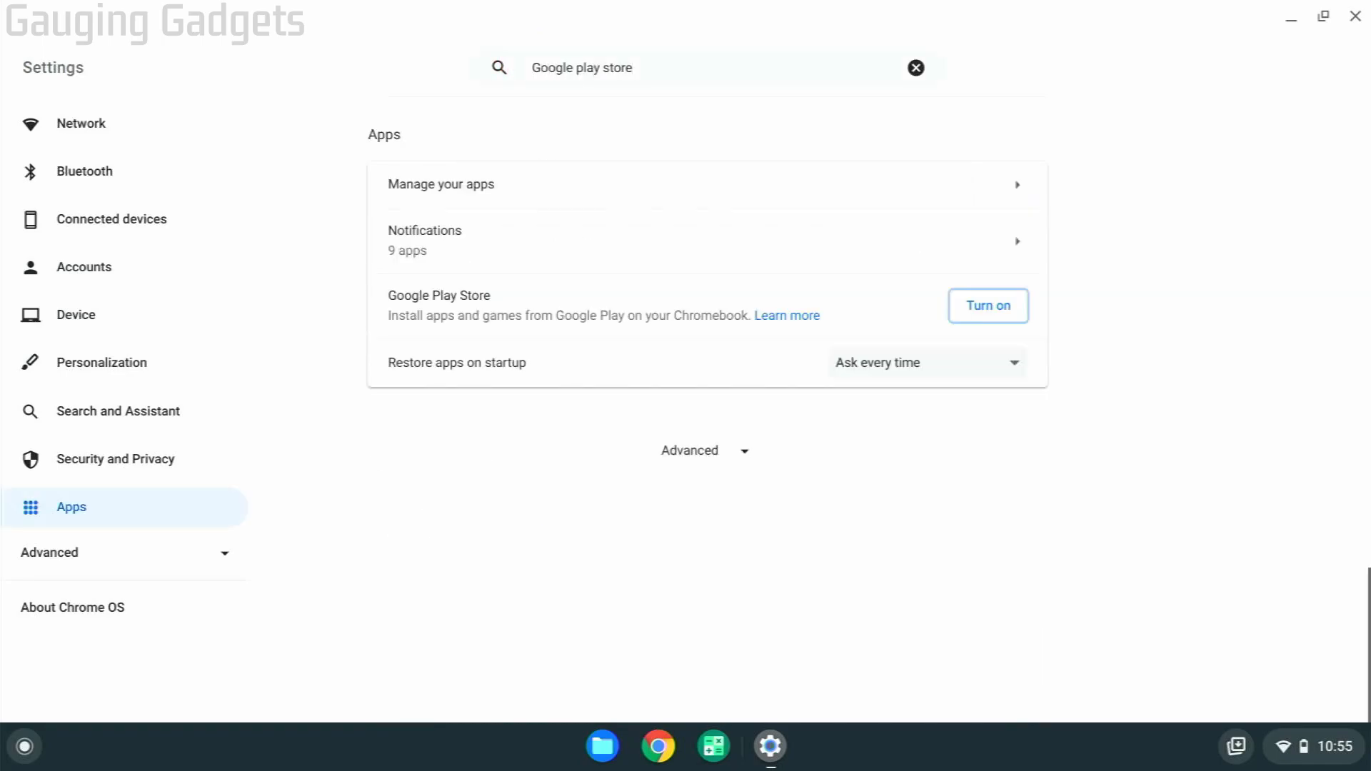
{"action": "left_click", "coordinate": [724, 302]}
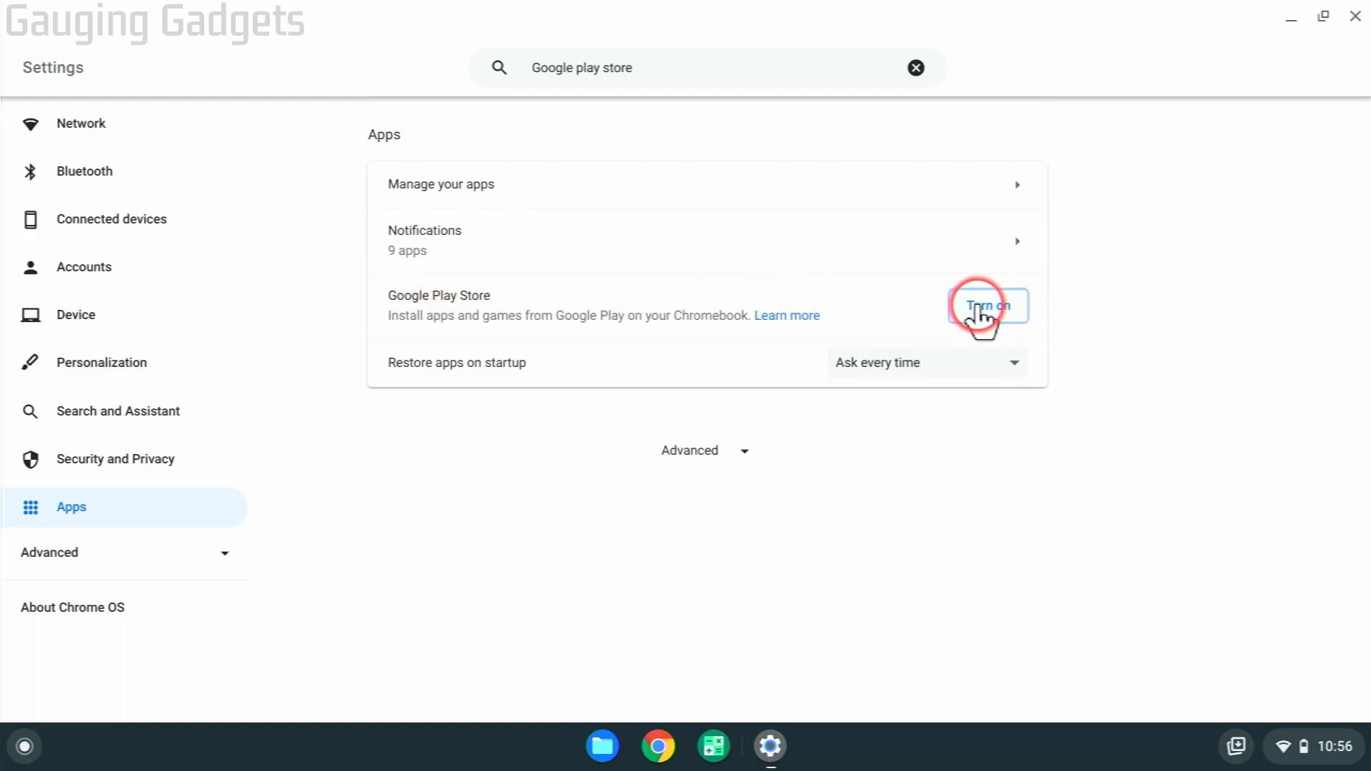
{"action": "left_click", "coordinate": [989, 305]}
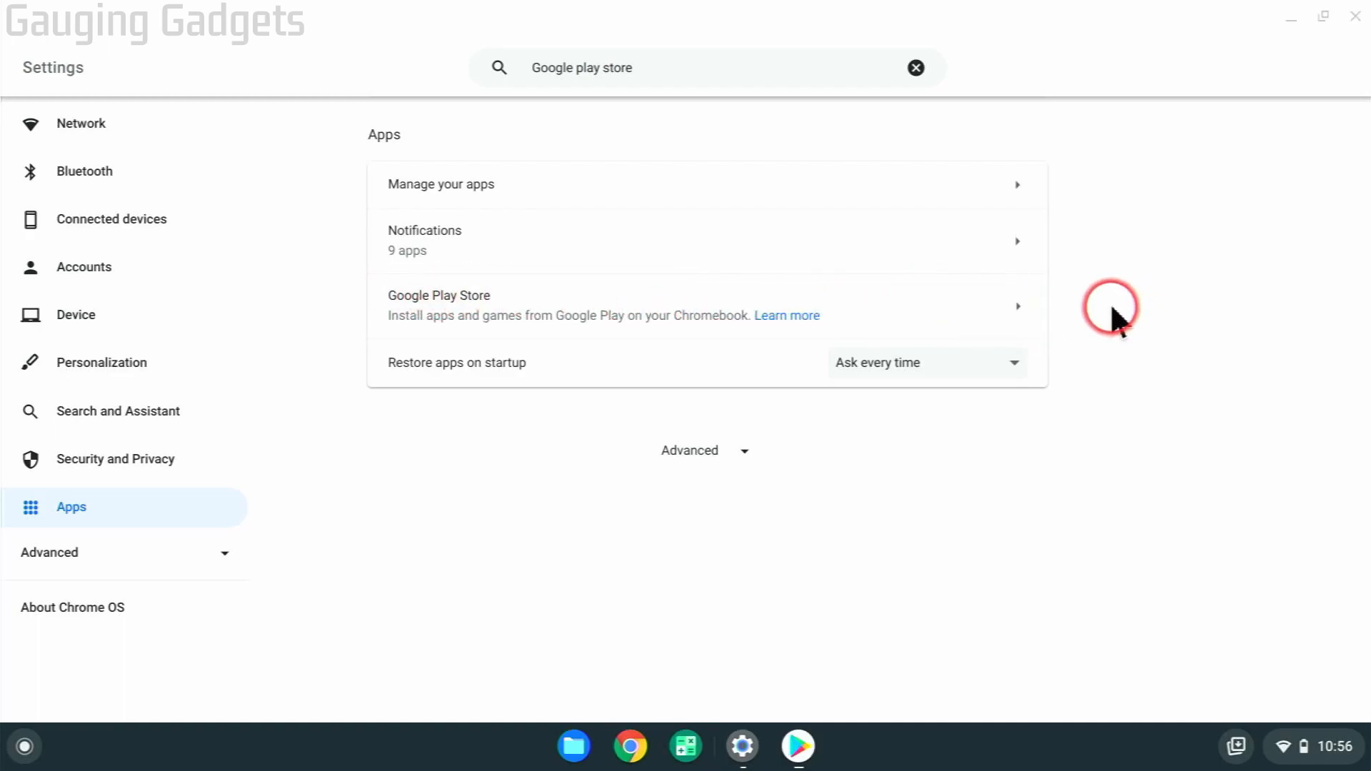
{"action": "left_click", "coordinate": [467, 295]}
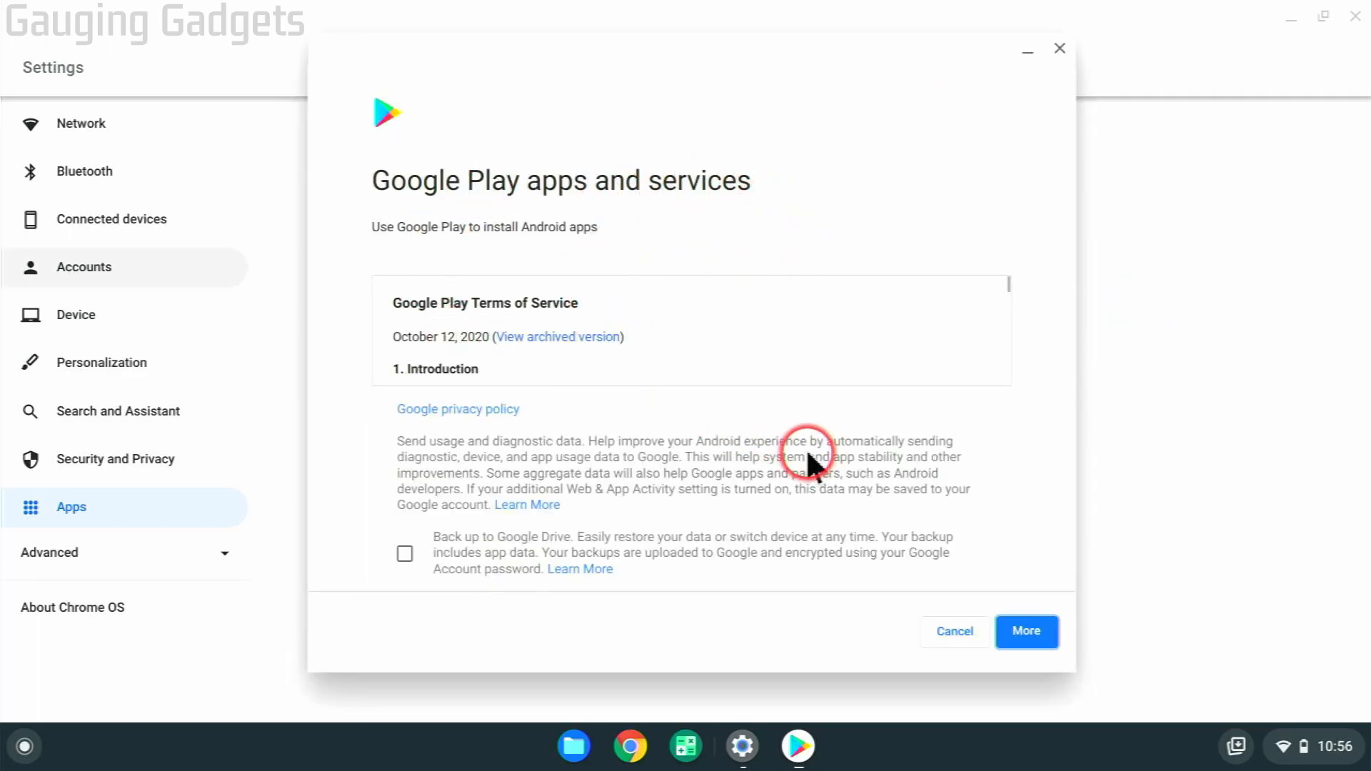
{"action": "mouse_move", "coordinate": [927, 555]}
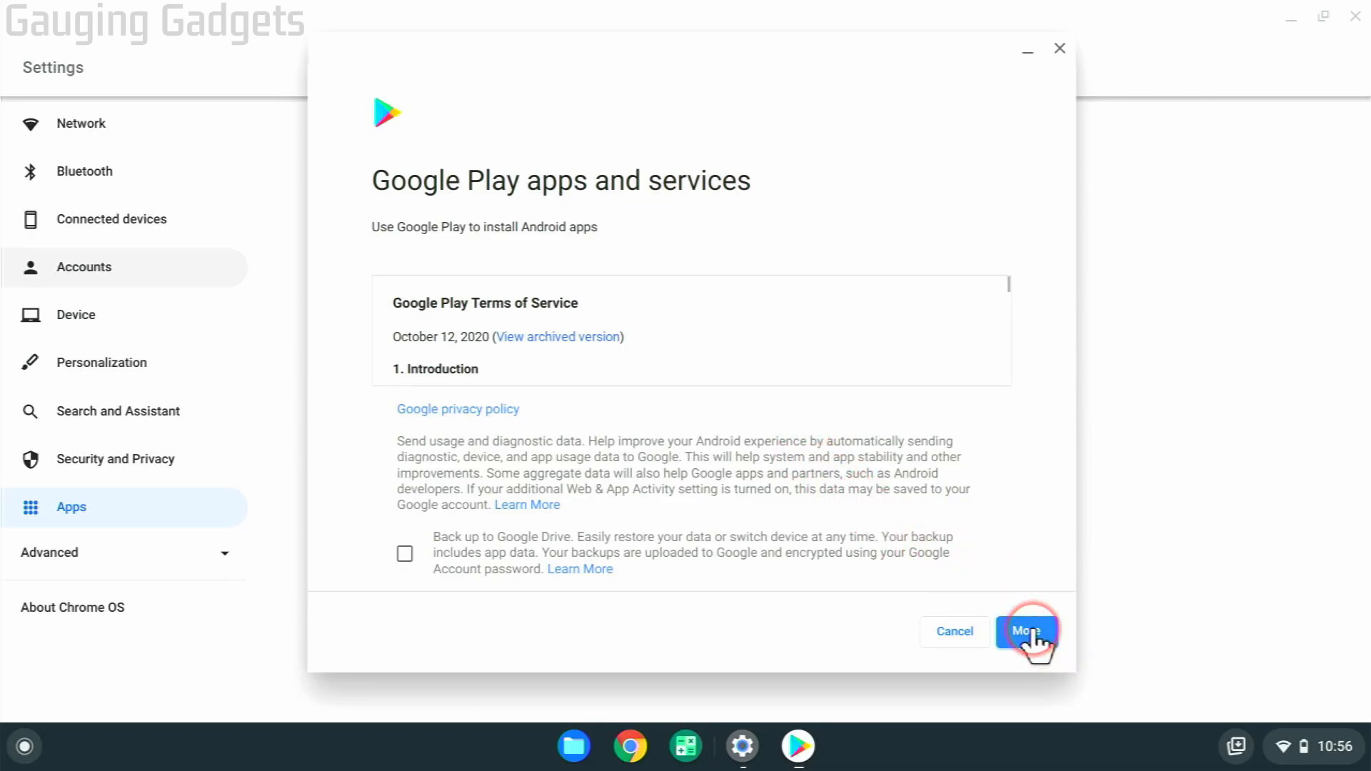
Step: Accept the Google Play apps and services terms to start setup
{"action": "left_click", "coordinate": [1027, 630]}
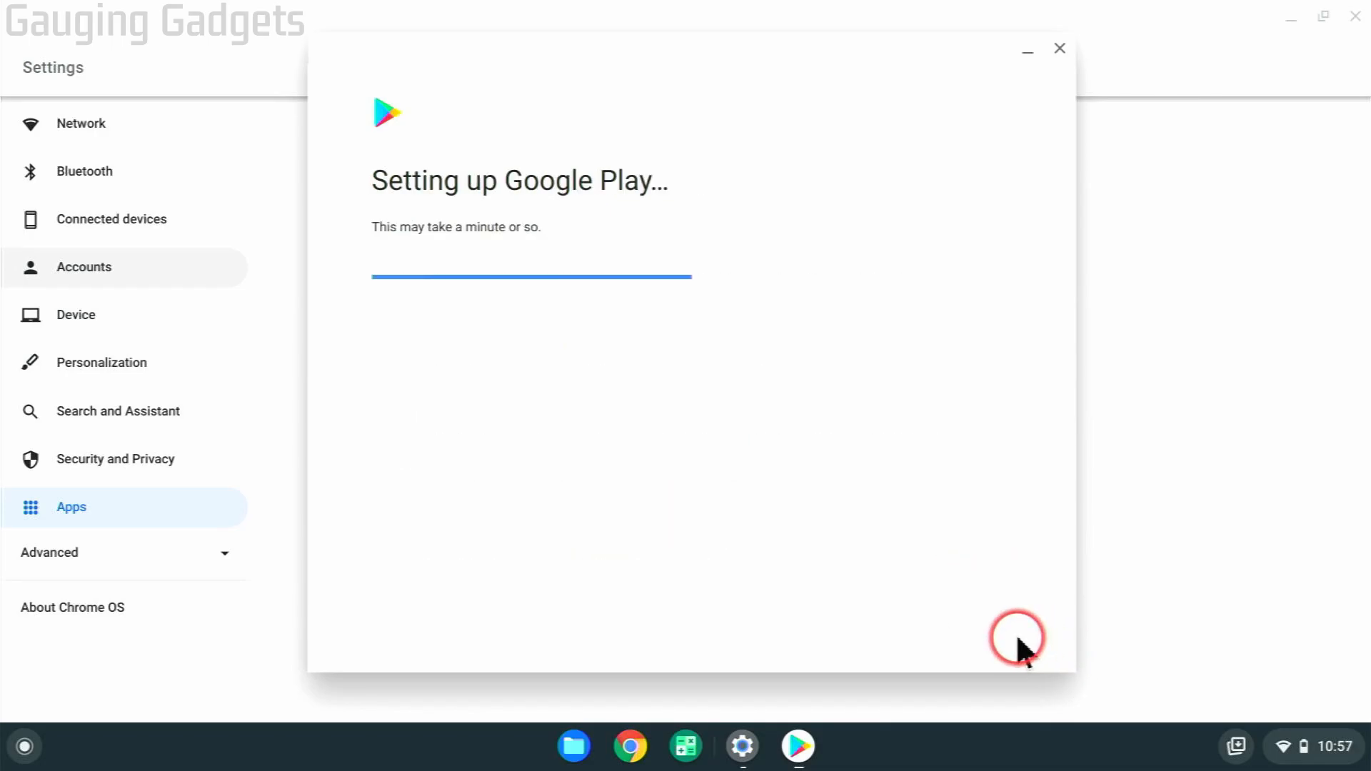
{"action": "mouse_move", "coordinate": [586, 418]}
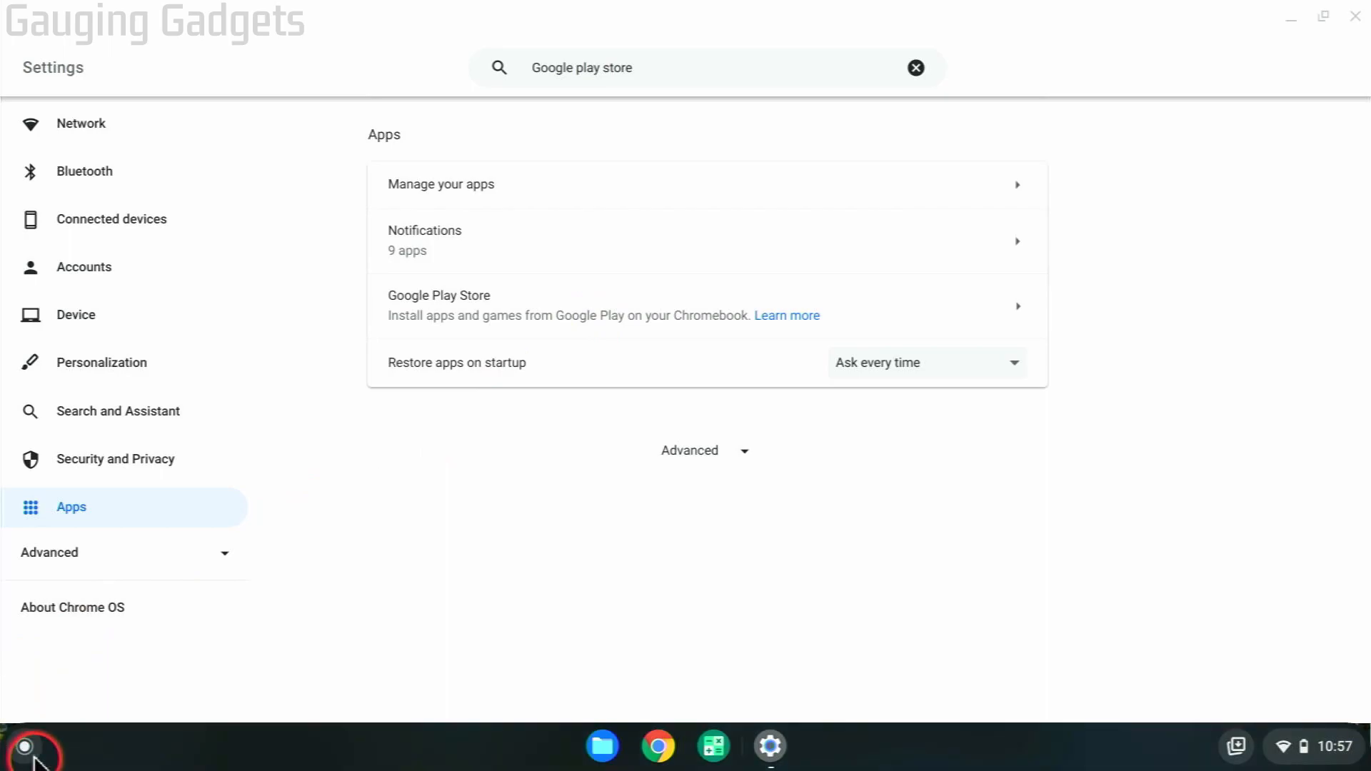
Step: Launch the Google Play Store app from the launcher
{"action": "left_click", "coordinate": [27, 746]}
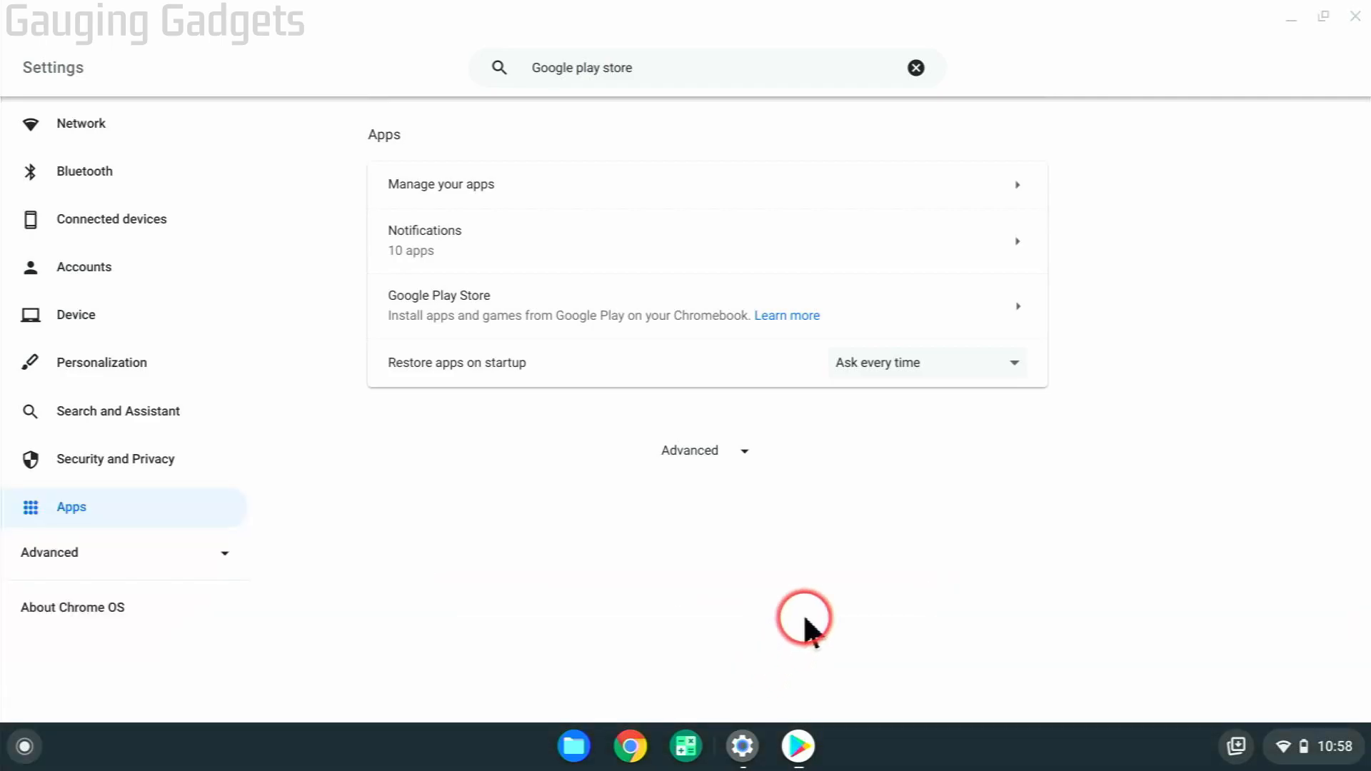
{"action": "left_click", "coordinate": [798, 746]}
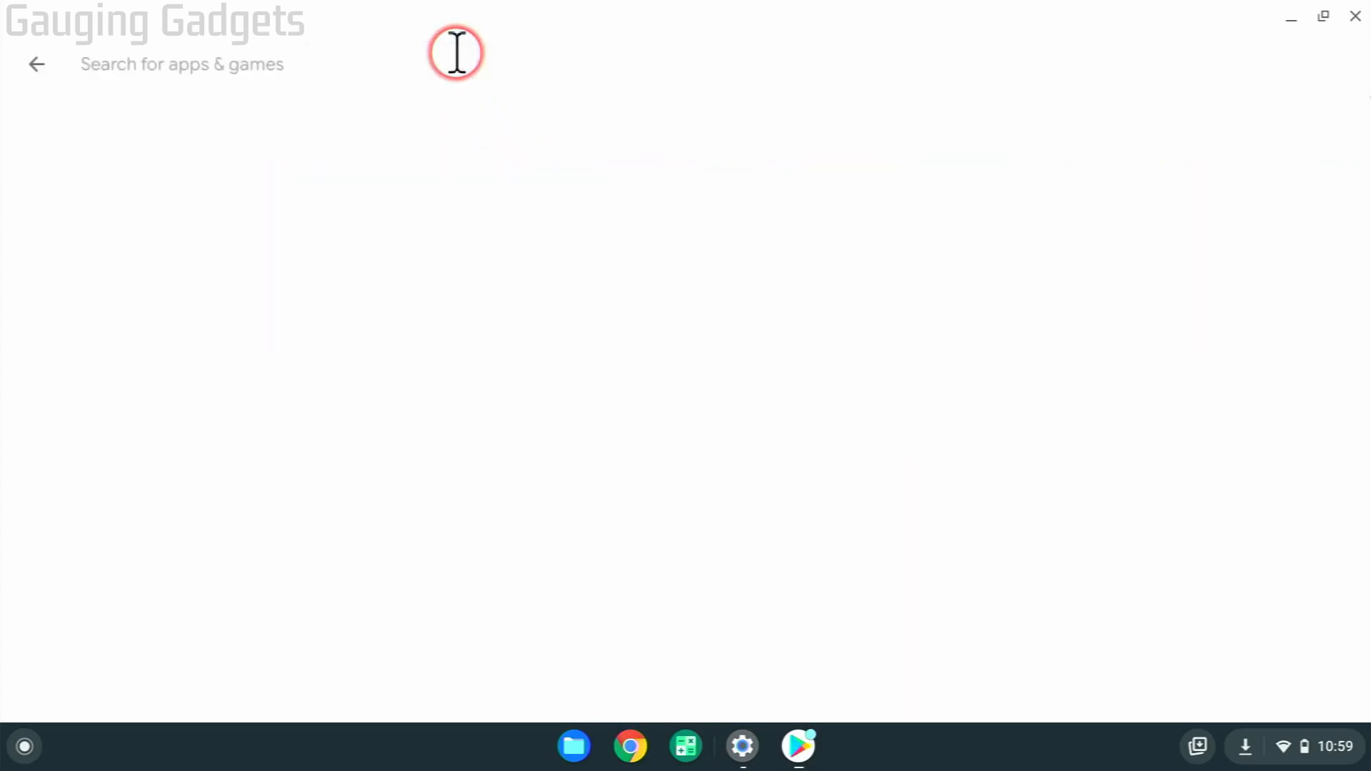
Step: Search the Play Store for 'roblox' and install Roblox
{"action": "type", "text": "roblox"}
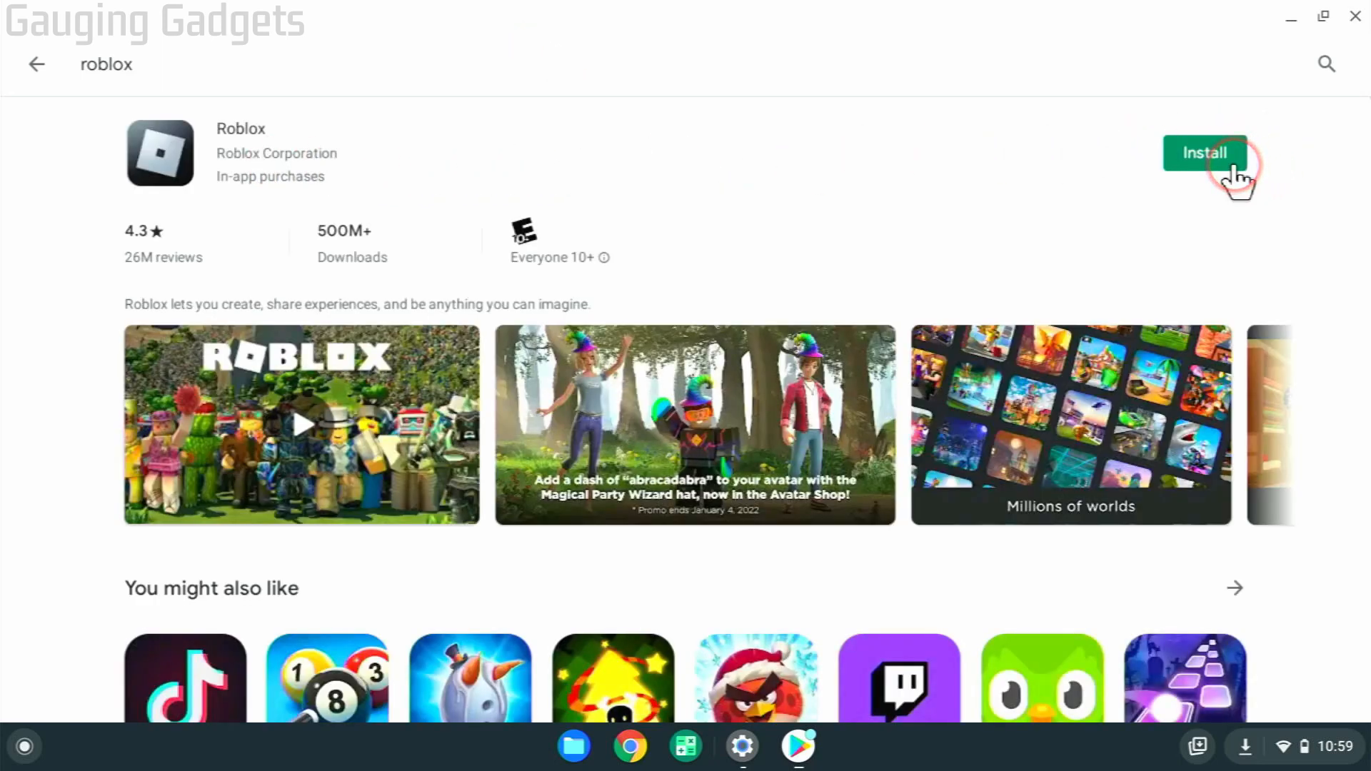
{"action": "left_click", "coordinate": [1204, 153]}
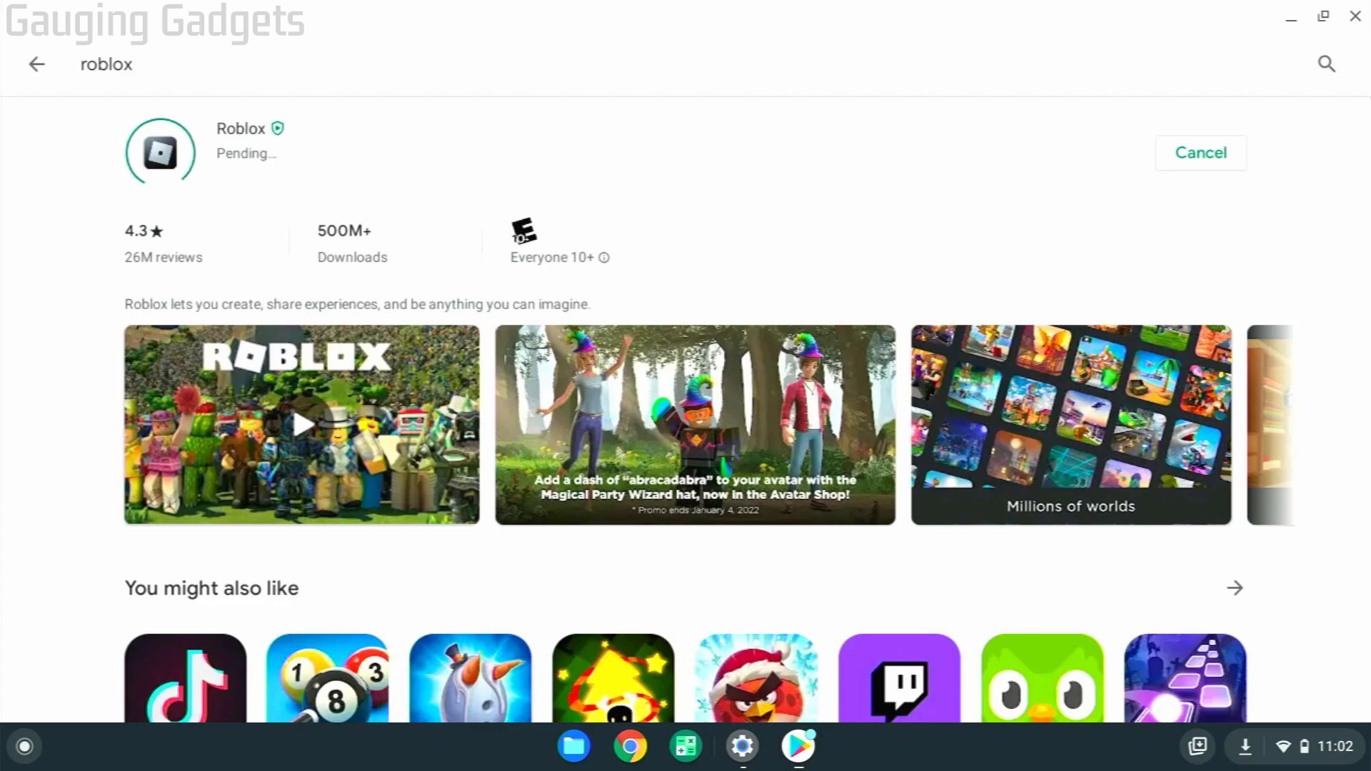